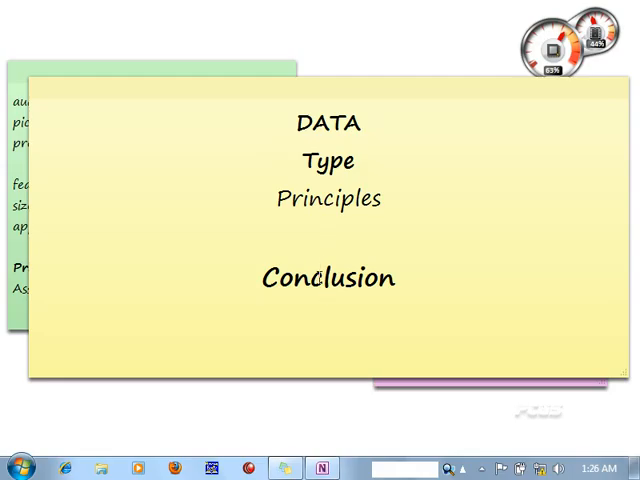
double_click(328, 278)
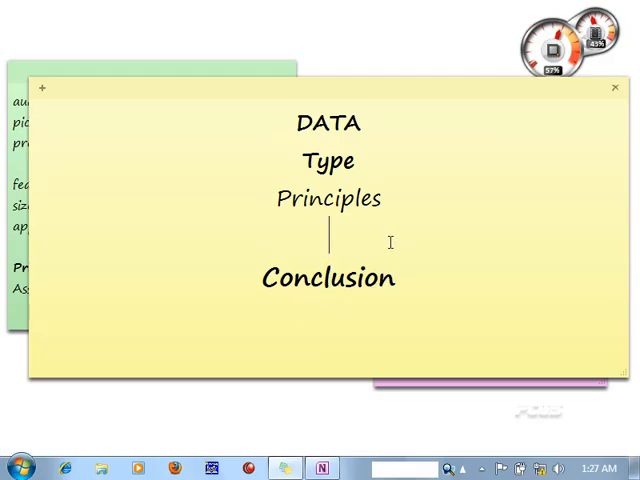
mouse_move(400, 284)
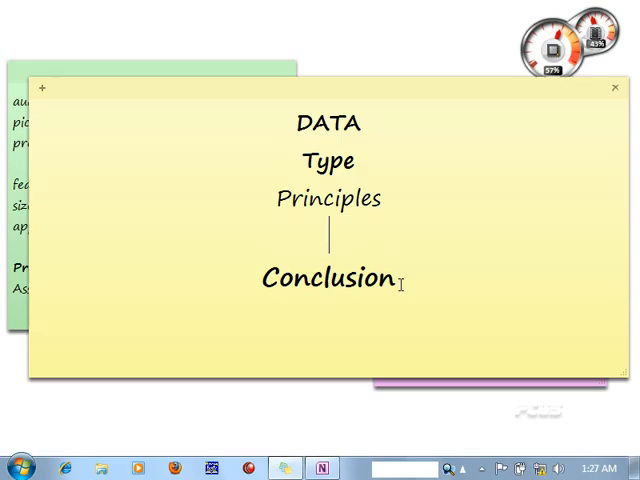